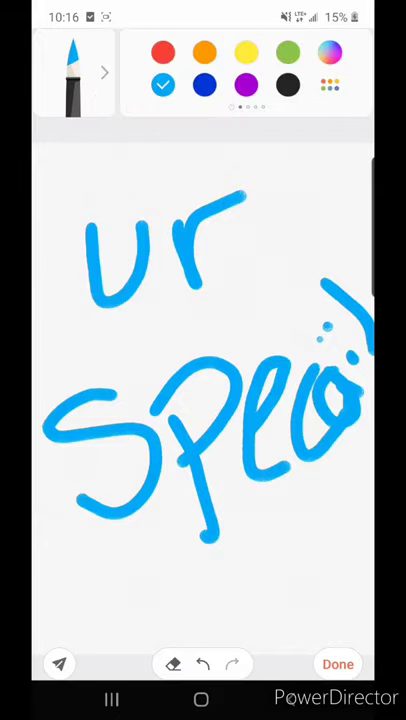
- Handwrite 'specail' in blue under 'ur' so the note reads 'ur specail'
{"action": "left_click", "coordinate": [172, 664]}
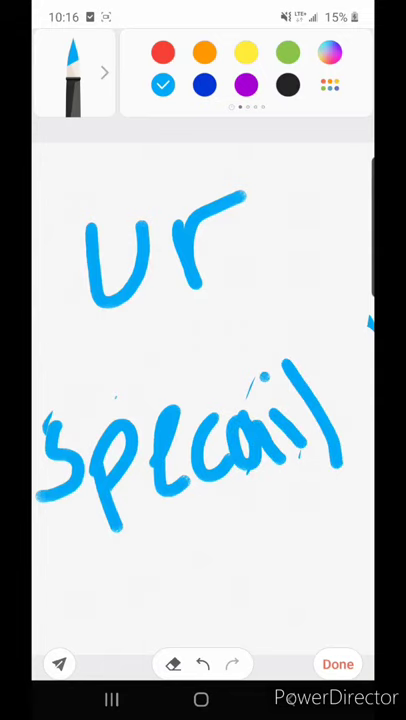
{"action": "left_click", "coordinate": [200, 664]}
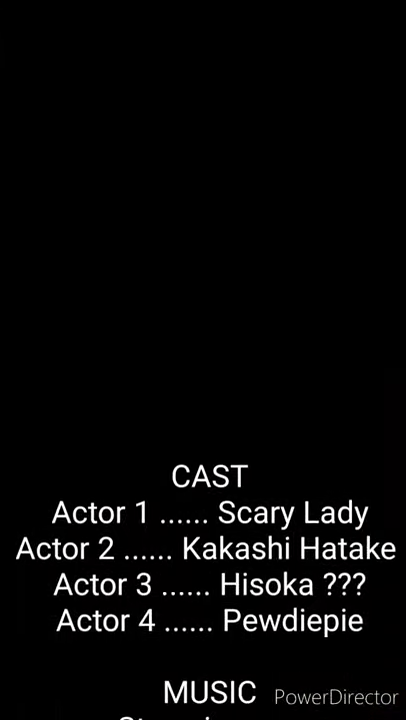
- Scroll the credits up past cast, music, special thanks and producer to the director credit
{"action": "scroll", "scroll_direction": "up", "scroll_amount": 3}
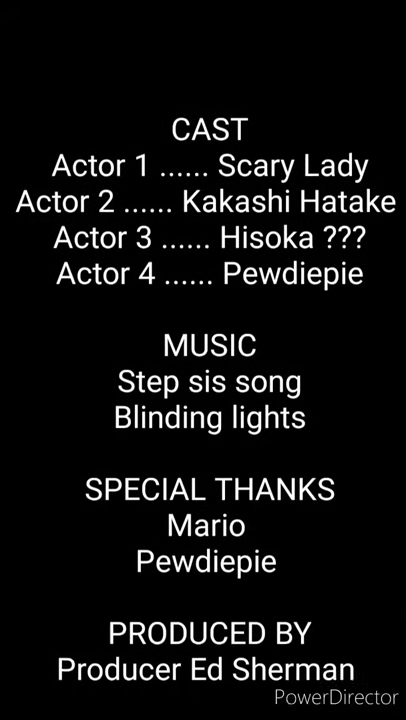
{"action": "scroll", "scroll_direction": "up", "scroll_amount": 3}
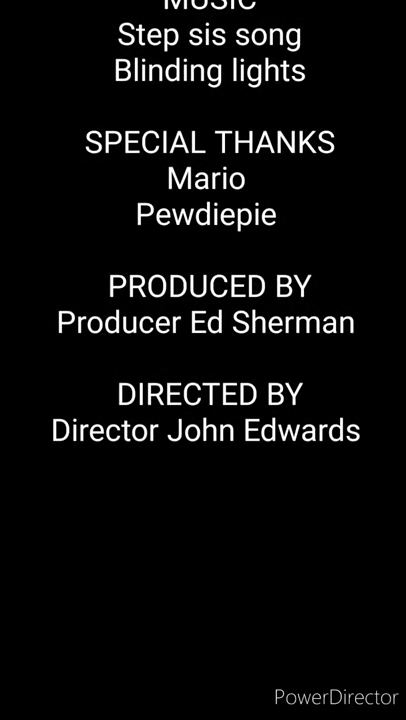
{"action": "scroll", "scroll_direction": "up", "scroll_amount": 3}
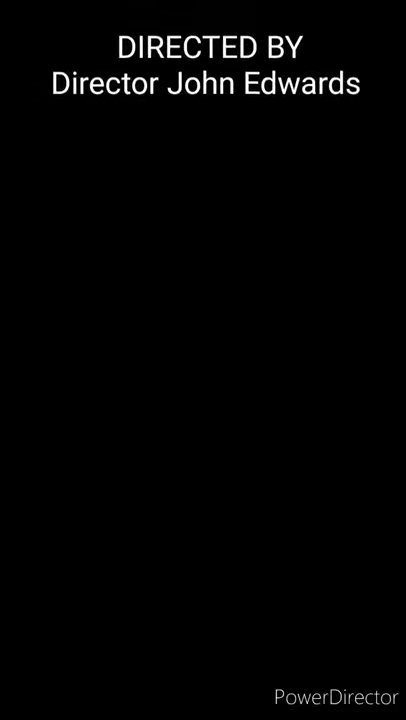